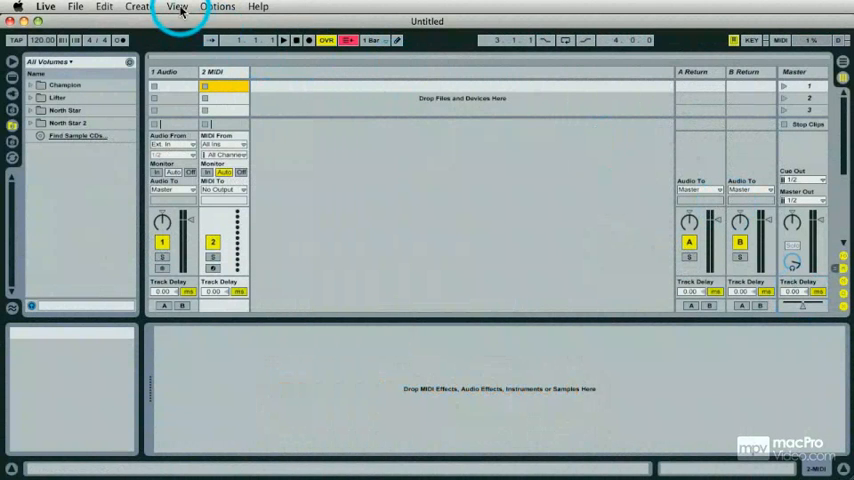
# - Open Live's Preferences on the Library section to see the installed Analog Live Pack
pyautogui.click(177, 7)
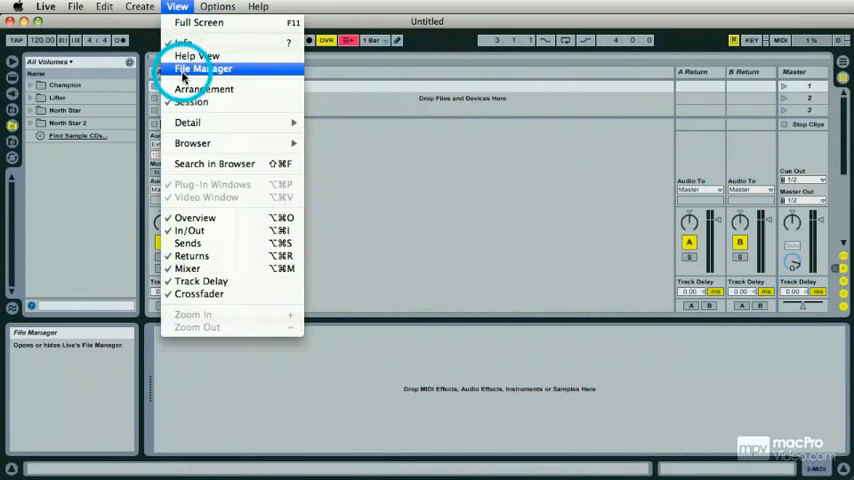
pyautogui.click(202, 68)
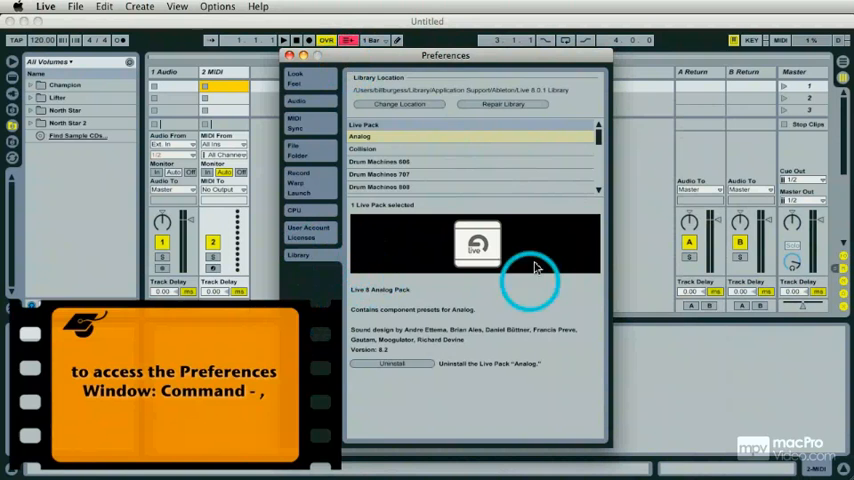
# - Review details of installed Live Packs such as Tension and Sampler, then close Preferences
pyautogui.click(443, 136)
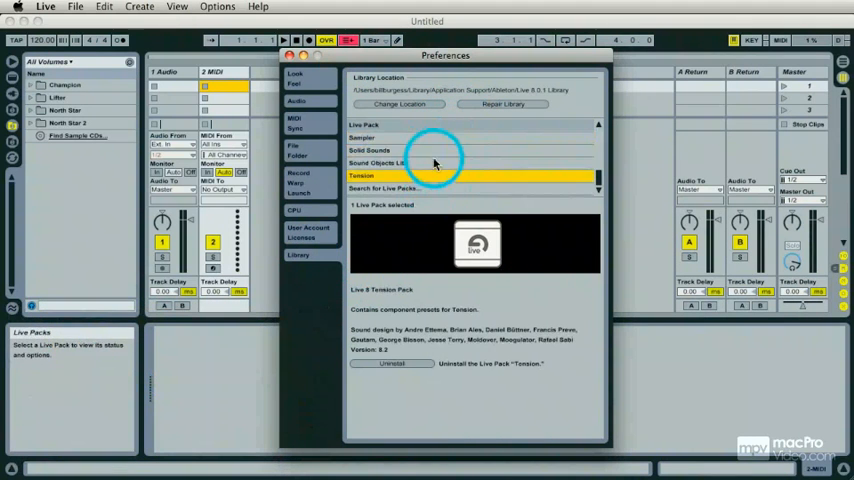
pyautogui.click(420, 137)
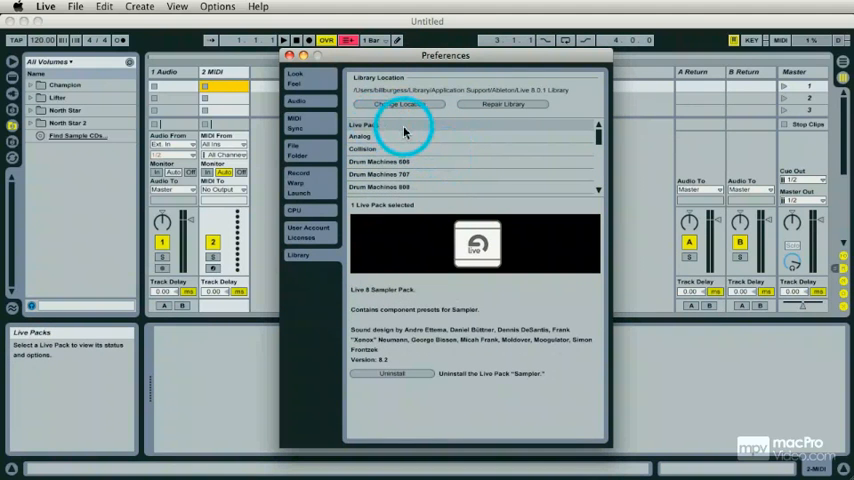
pyautogui.moveTo(432, 162)
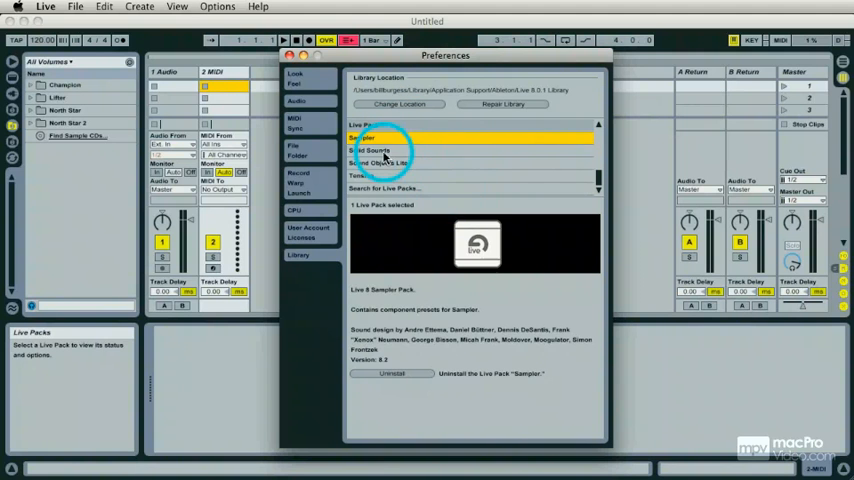
pyautogui.click(368, 150)
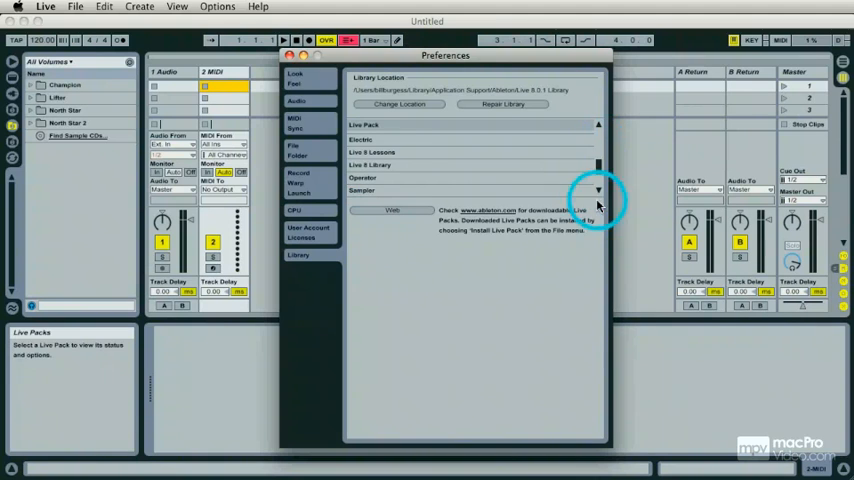
pyautogui.click(290, 55)
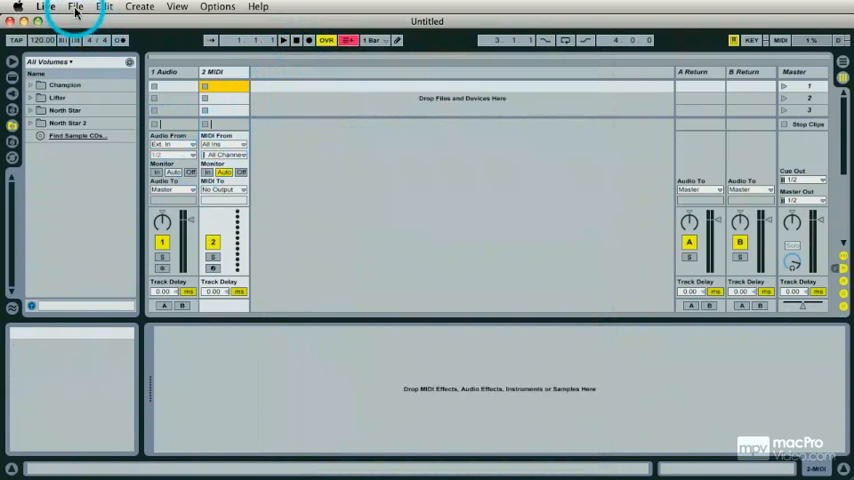
# - Choose Modular Patterns.alp from the Modular Patterns for Live folder via Install Live Pack
pyautogui.click(74, 7)
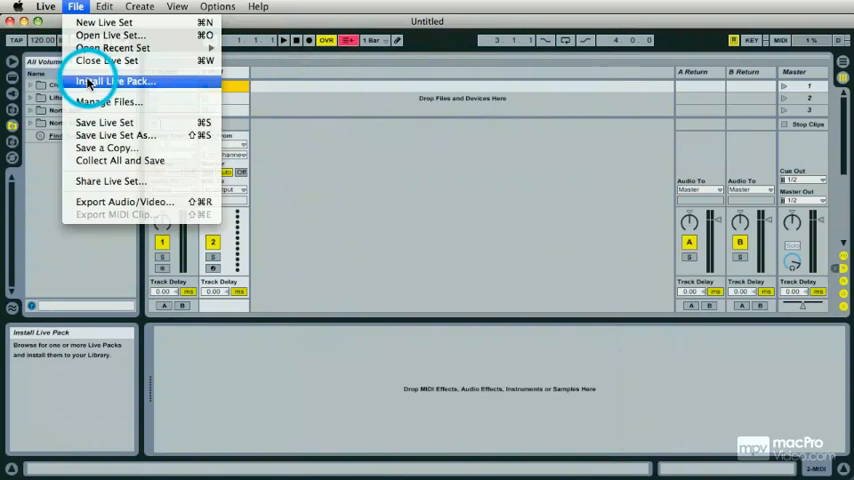
pyautogui.click(114, 81)
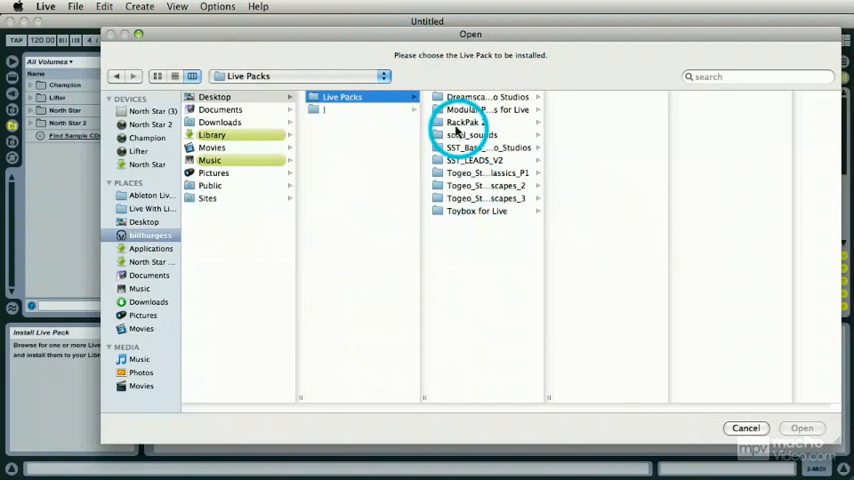
pyautogui.click(470, 134)
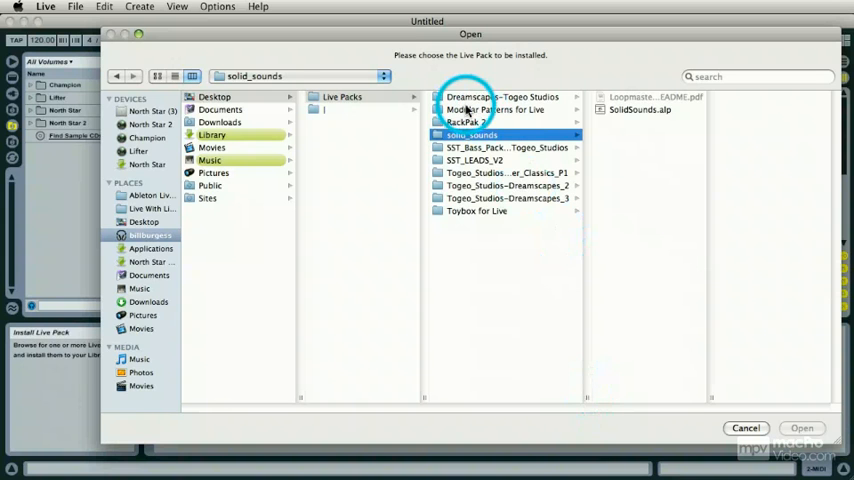
pyautogui.click(497, 109)
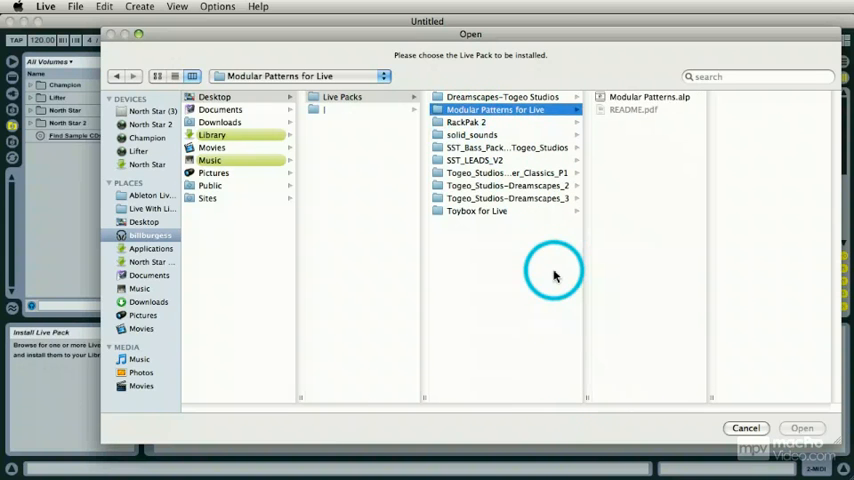
pyautogui.click(649, 97)
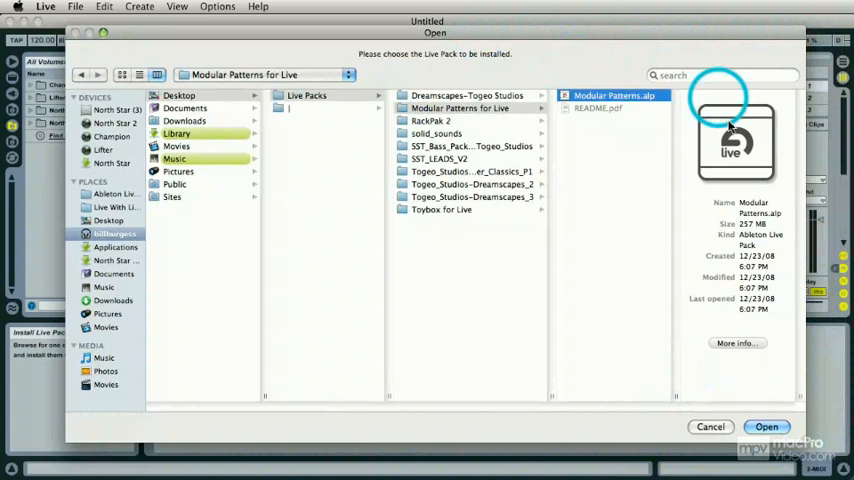
pyautogui.click(767, 426)
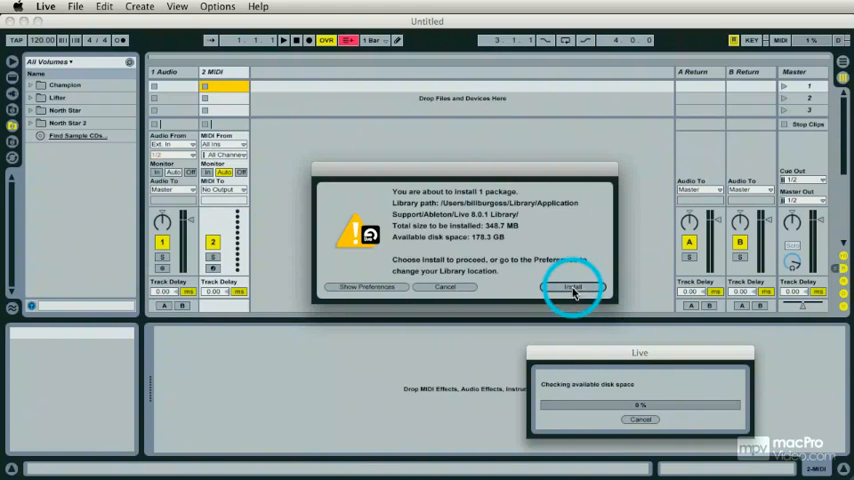
# - Confirm installing Modular Patterns and dismiss the success message once it finishes
pyautogui.click(571, 287)
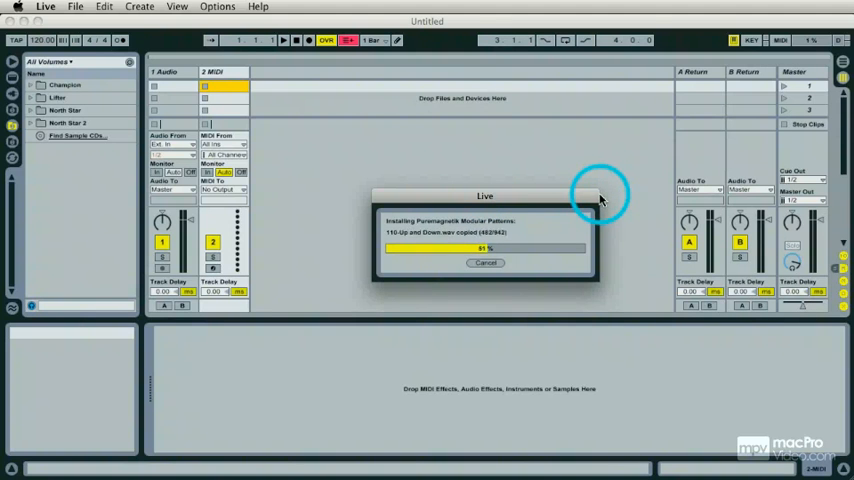
pyautogui.moveTo(620, 300)
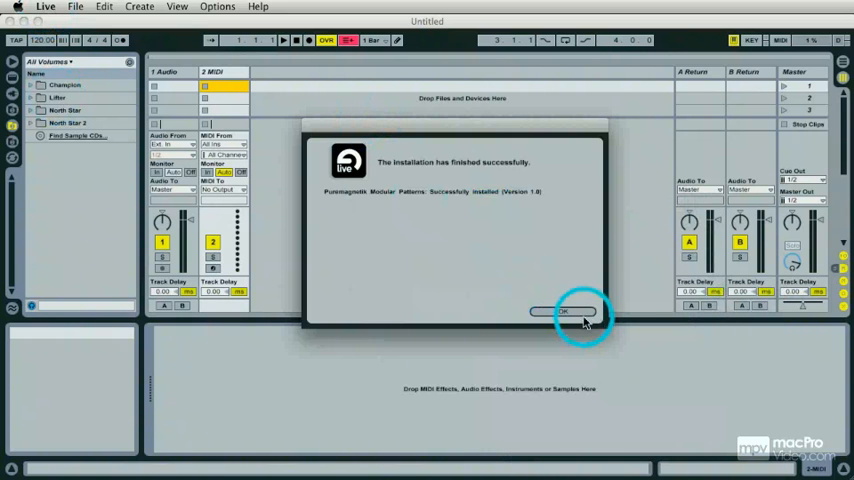
pyautogui.click(563, 311)
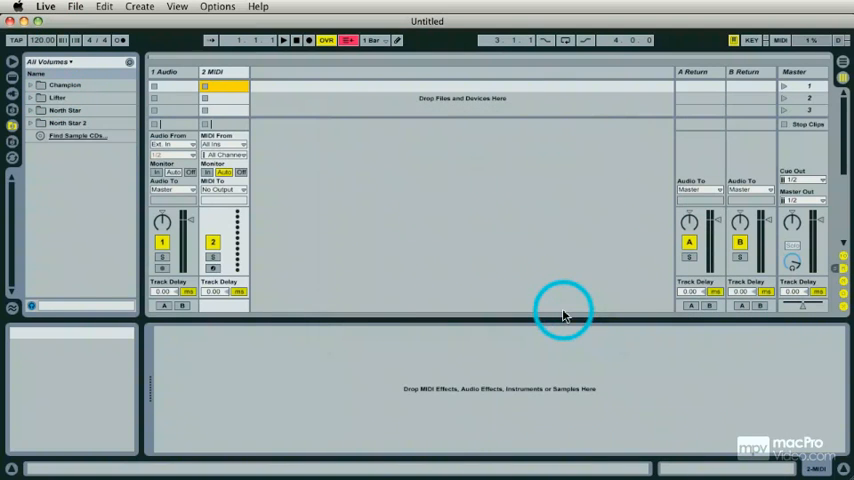
pyautogui.click(45, 7)
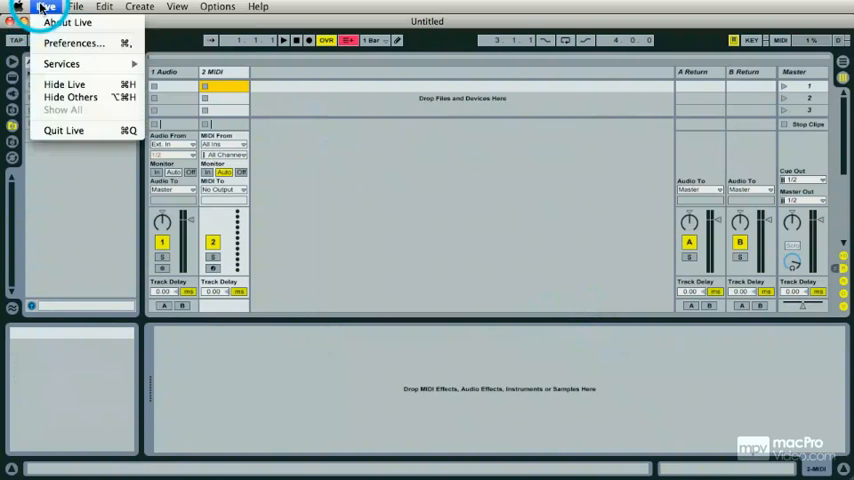
pyautogui.click(73, 43)
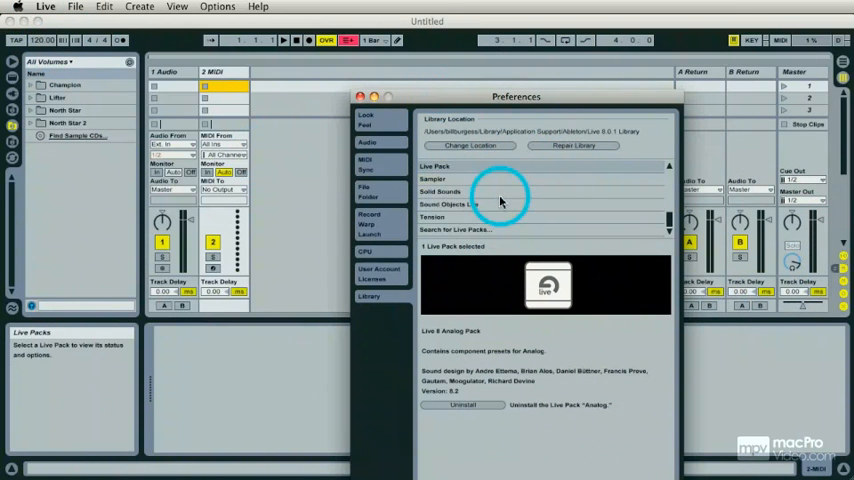
pyautogui.scroll(-3)
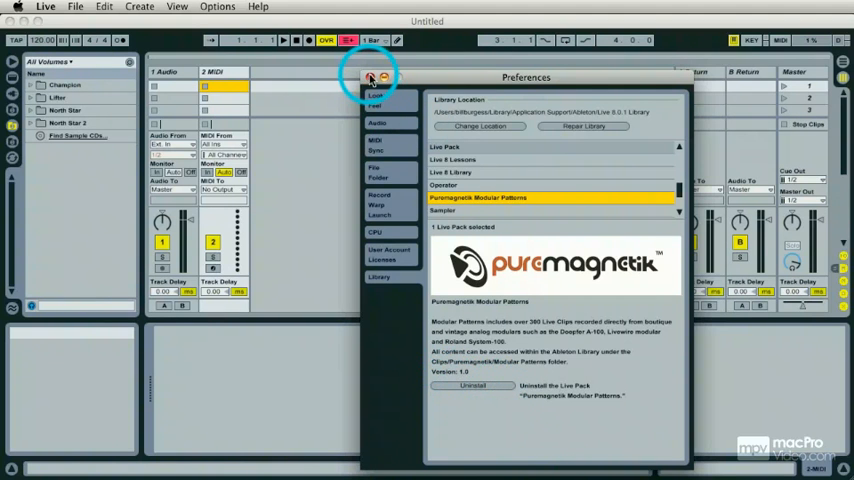
pyautogui.click(371, 78)
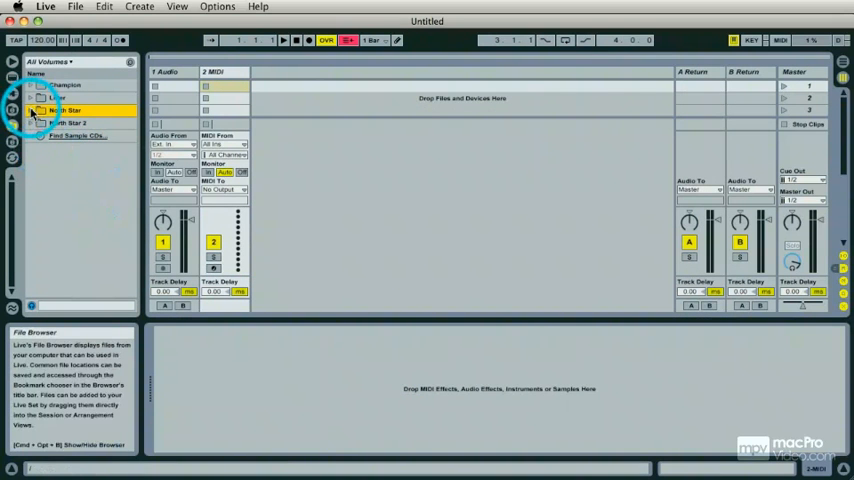
# - Expand North Star > Users down to the Live 8.0.1 Library and reveal it in Finder
pyautogui.click(40, 110)
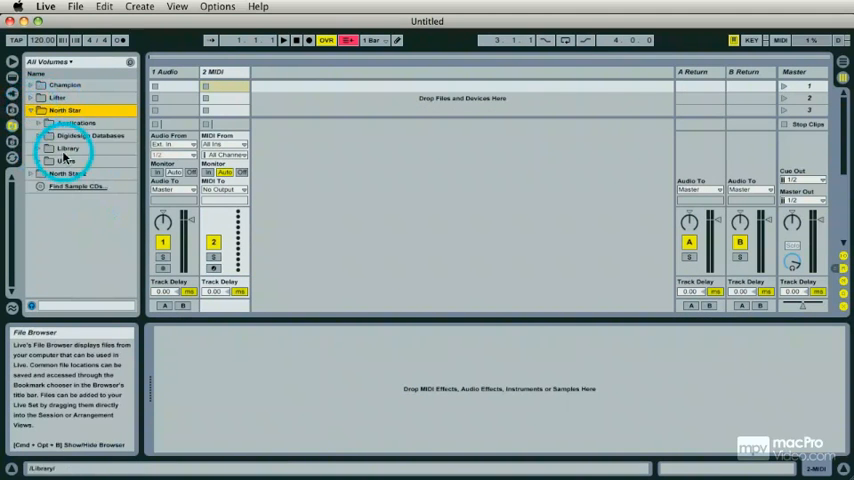
pyautogui.click(66, 161)
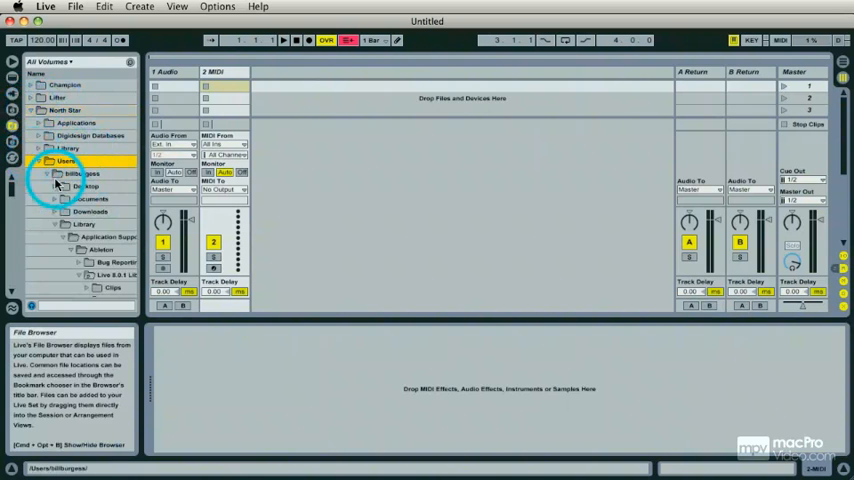
pyautogui.click(85, 224)
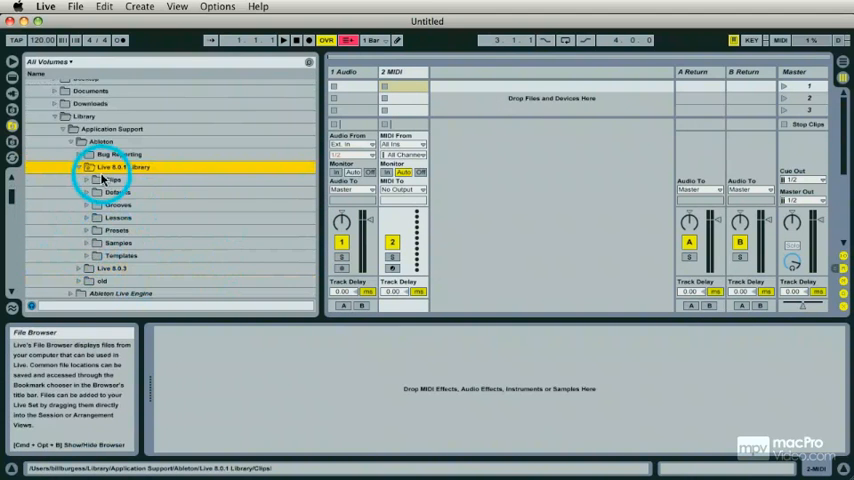
pyautogui.rightClick(108, 167)
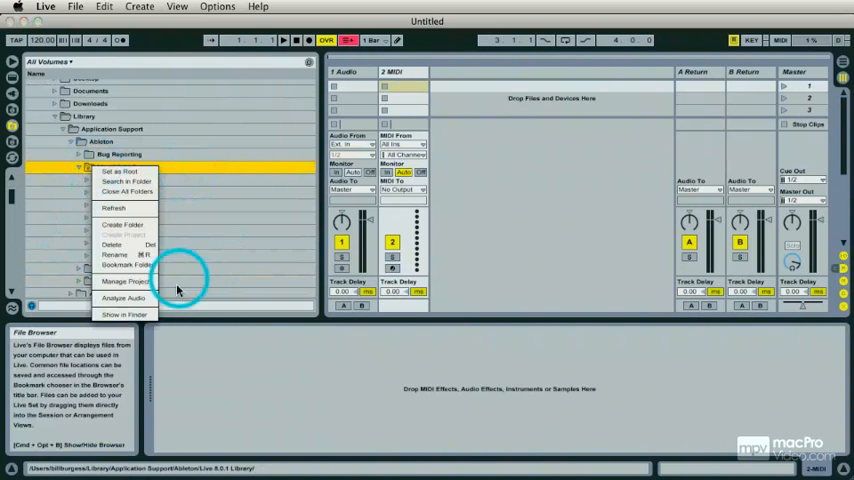
pyautogui.click(124, 314)
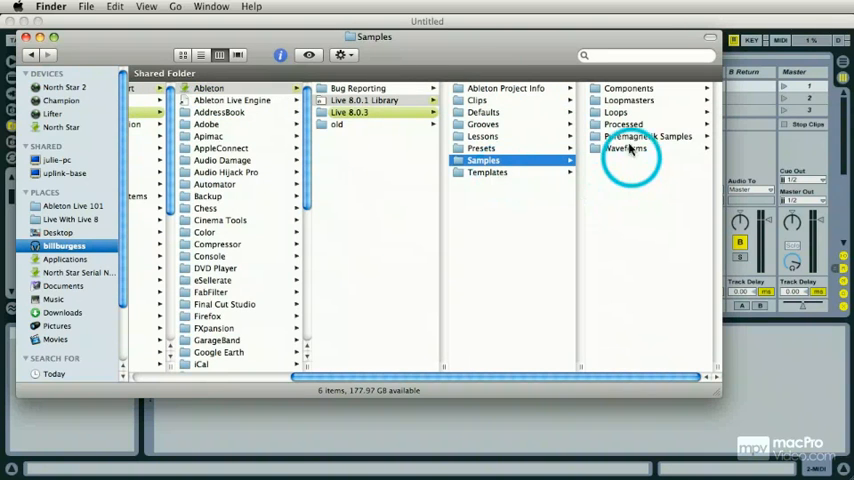
# - Browse the Puremagnetik Samples > Modular Patterns files, then view the Ableton Project Info folder
pyautogui.click(648, 136)
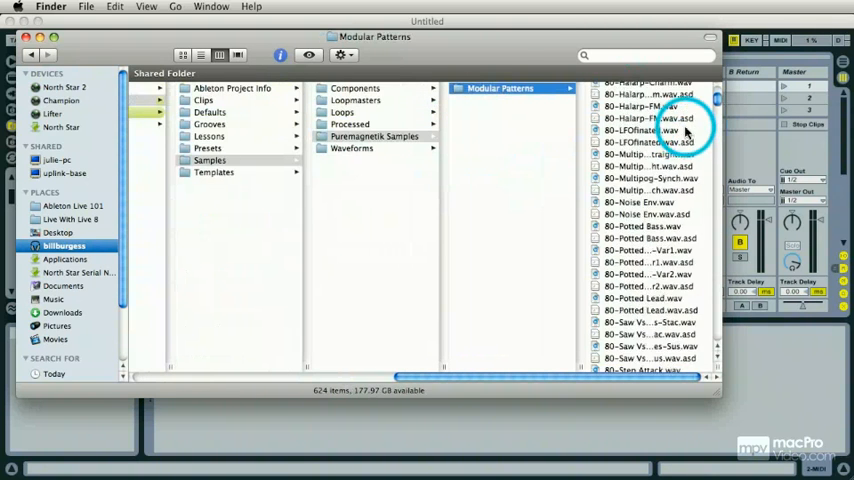
pyautogui.scroll(-3)
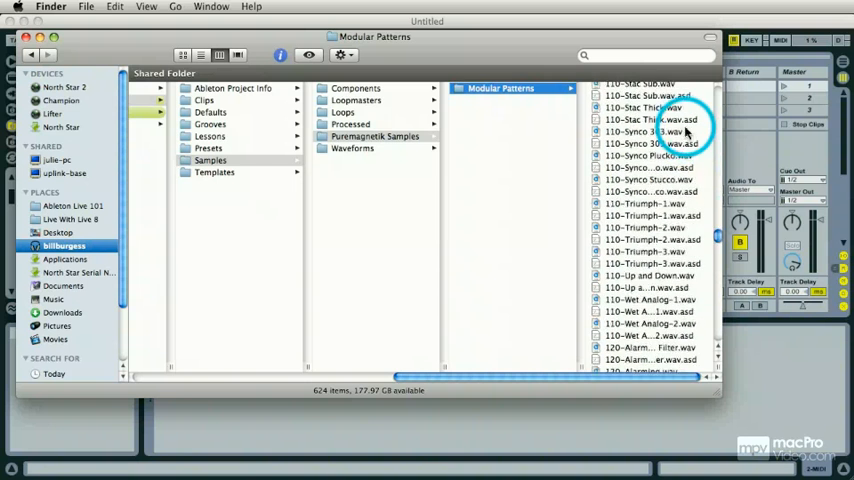
pyautogui.scroll(-3)
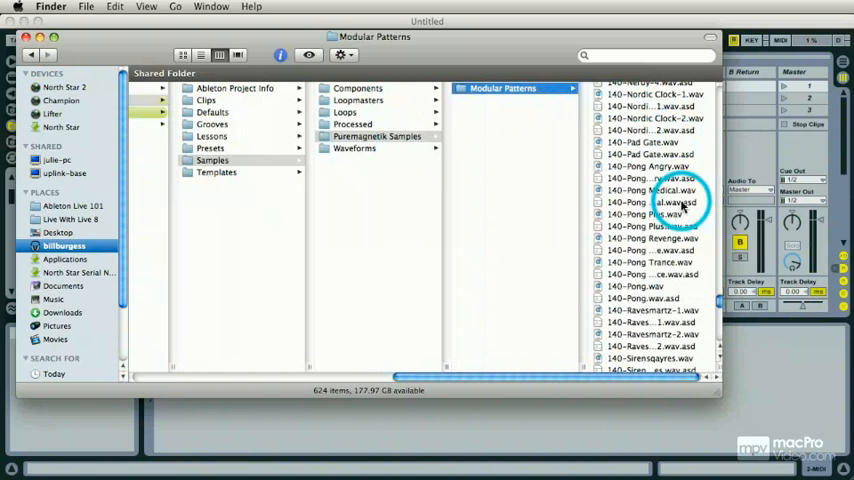
pyautogui.scroll(-3)
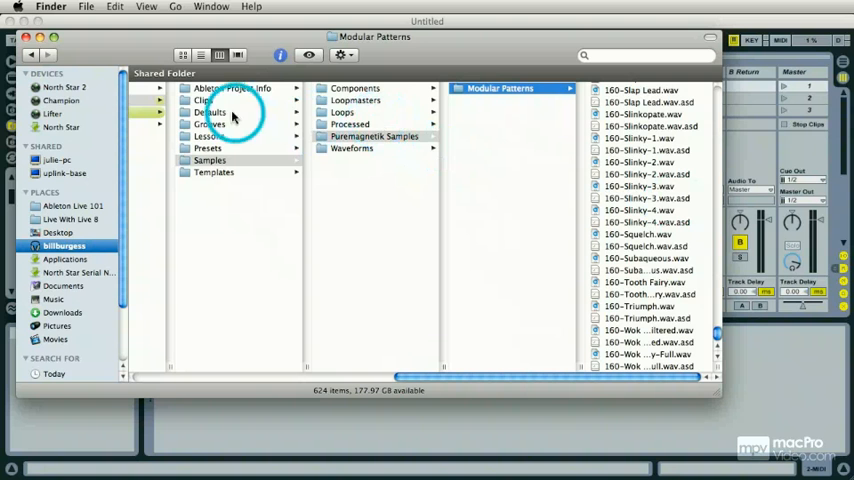
pyautogui.click(232, 88)
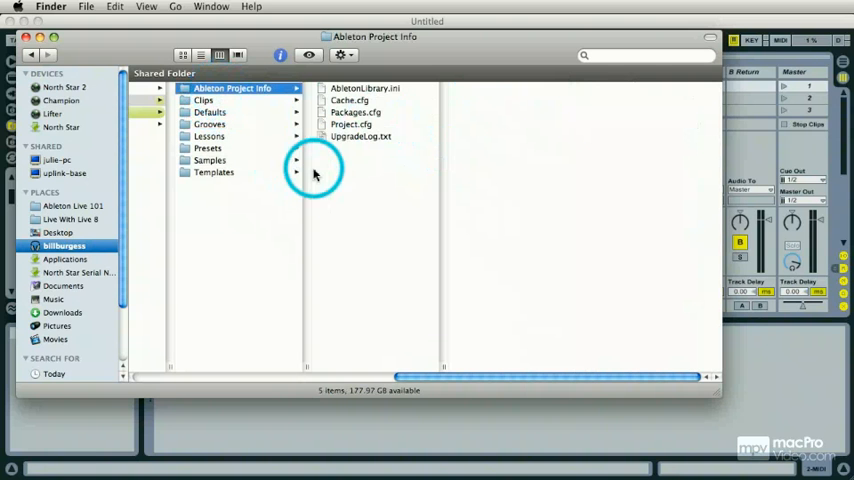